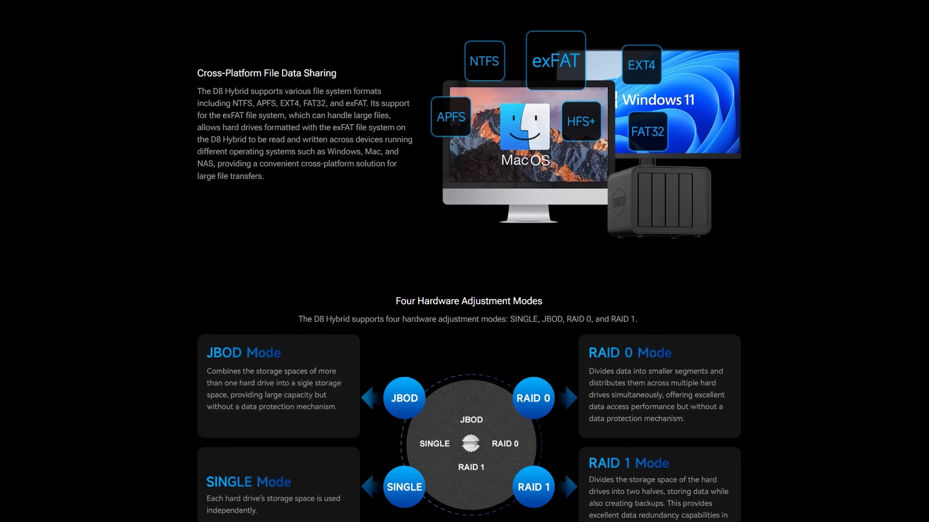
Scroll from the Four Hardware Adjustment Modes section to the Kickstarter pricing and Hybrid Storage Solution tiles.
{"action": "scroll", "scroll_direction": "down", "scroll_amount": 3}
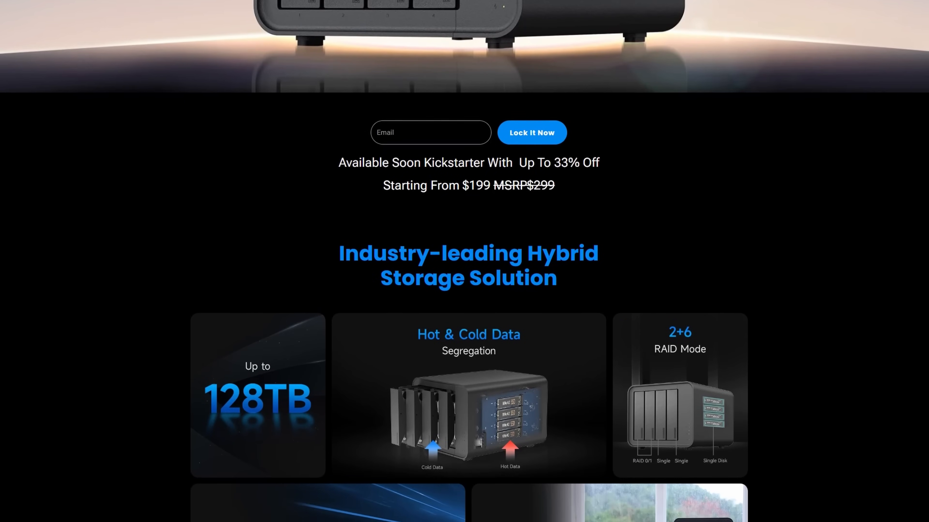
{"action": "scroll", "scroll_direction": "down", "scroll_amount": 3}
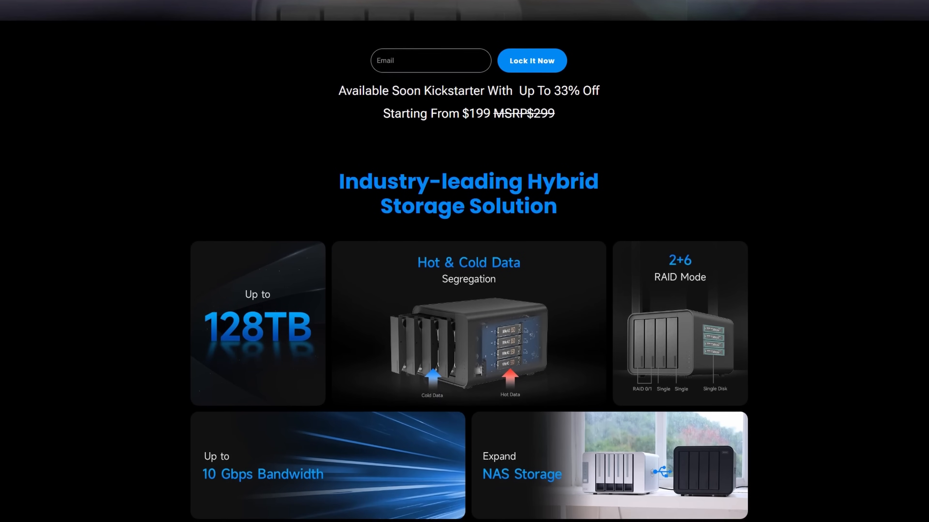
{"action": "scroll", "scroll_direction": "down", "scroll_amount": 3}
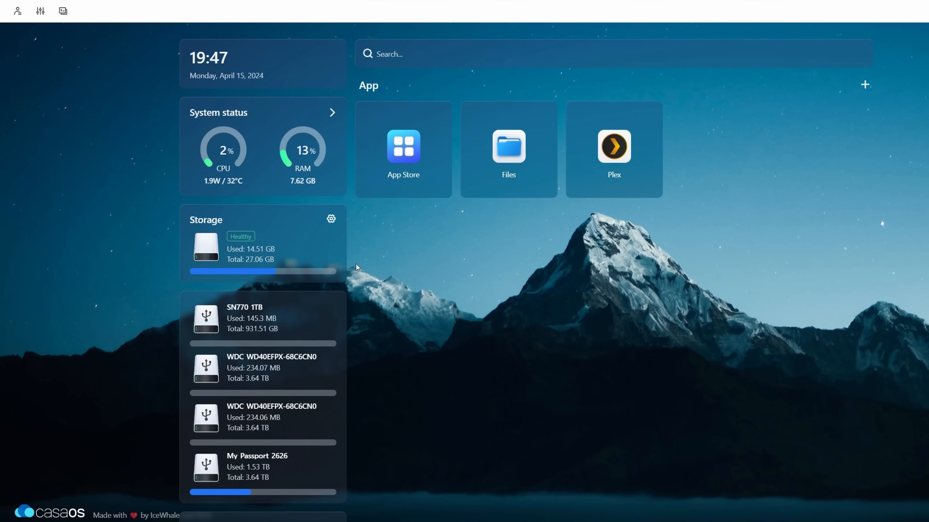
Bring up Storage Manager from the Storage widget gear, listing D8-Vol1, D8-Vol2, D8-Vol3, System and Plex Library.
{"action": "left_click", "coordinate": [331, 218]}
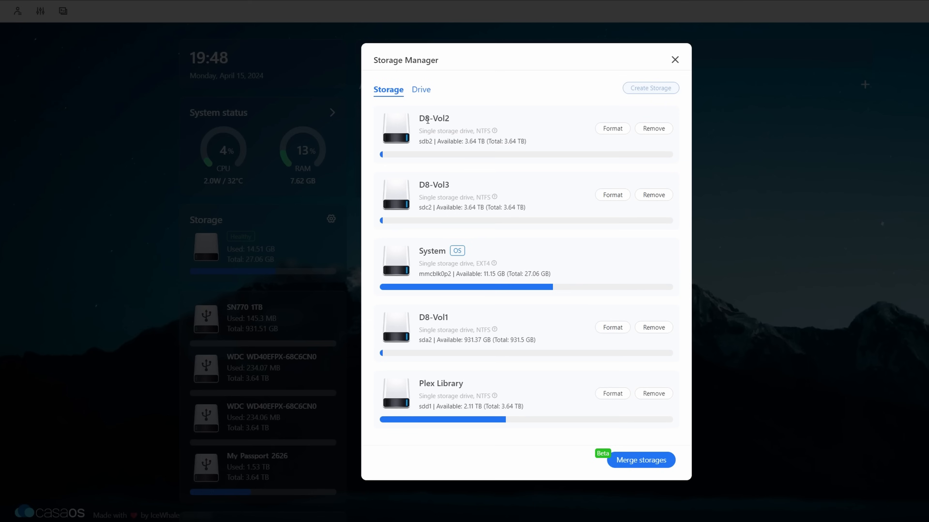
{"action": "mouse_move", "coordinate": [915, 300]}
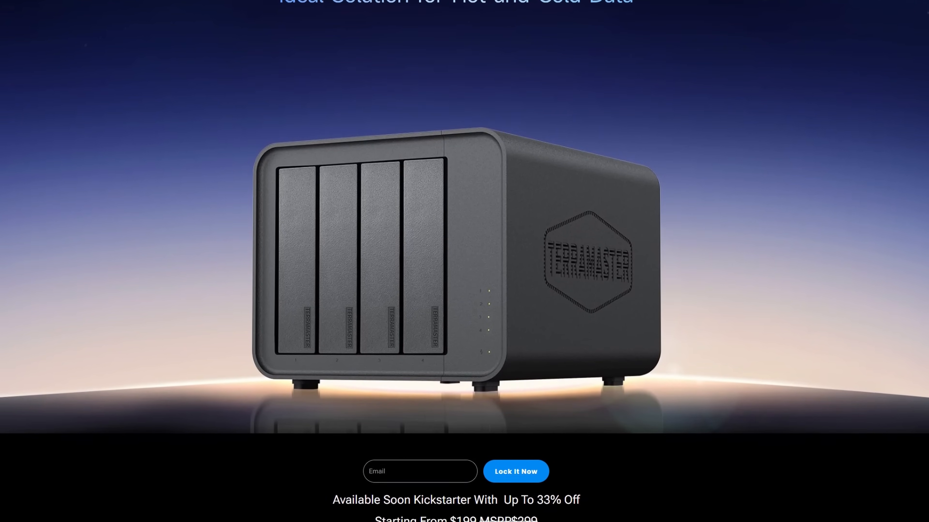
Scroll to the D8 Hybrid hero image above the email signup and Kickstarter price.
{"action": "scroll", "scroll_direction": "down", "scroll_amount": 3}
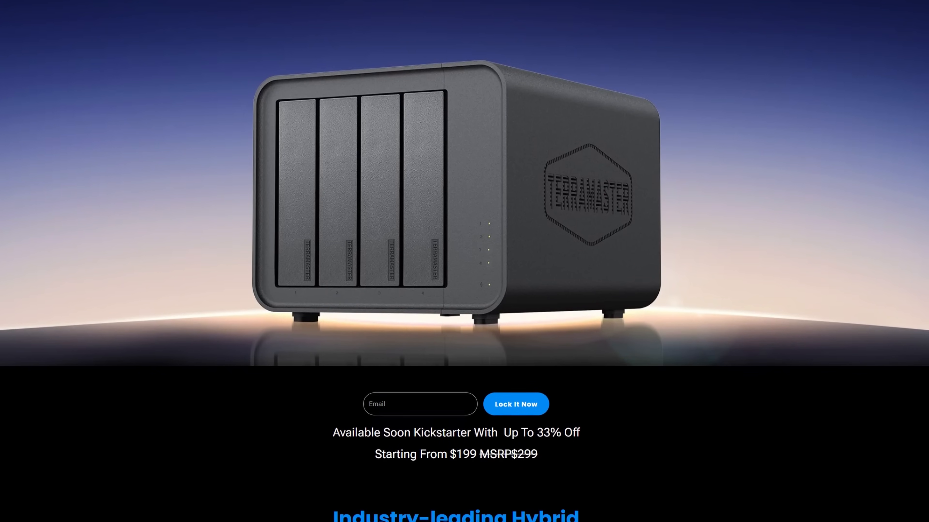
{"action": "scroll", "scroll_direction": "down", "scroll_amount": 3}
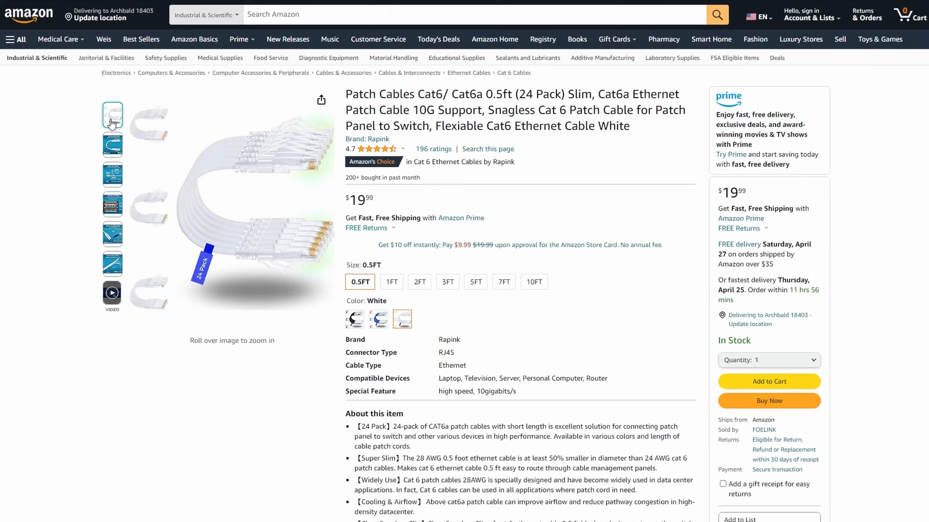
Compare the Rapink Cat6a patch cable listing at 1FT and 2FT lengths.
{"action": "left_click", "coordinate": [391, 282]}
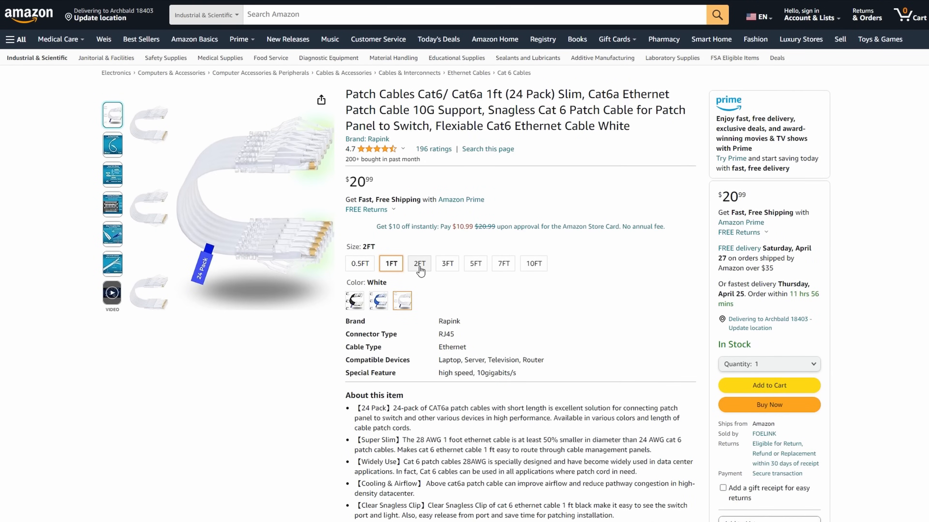
{"action": "left_click", "coordinate": [419, 263]}
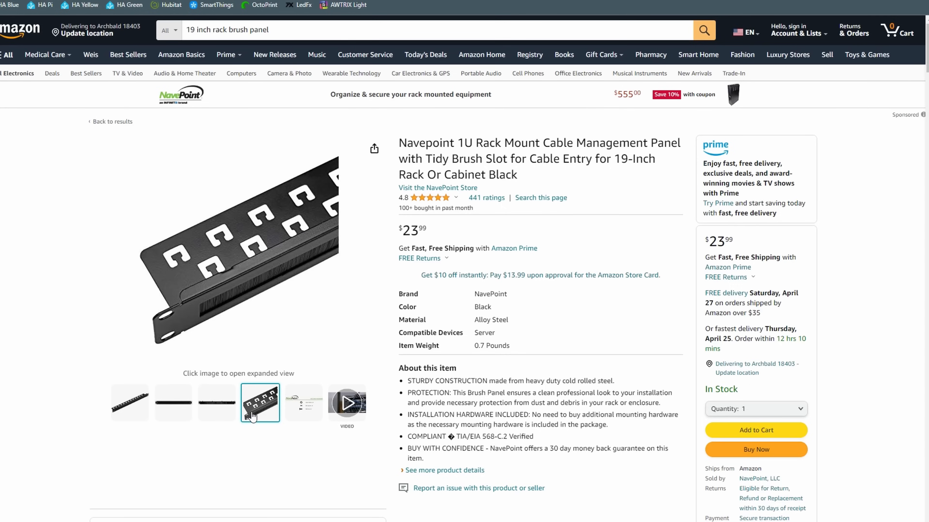
View customer photos of the Navepoint brush panel installed in racks, advancing to the next photo.
{"action": "left_click", "coordinate": [260, 402]}
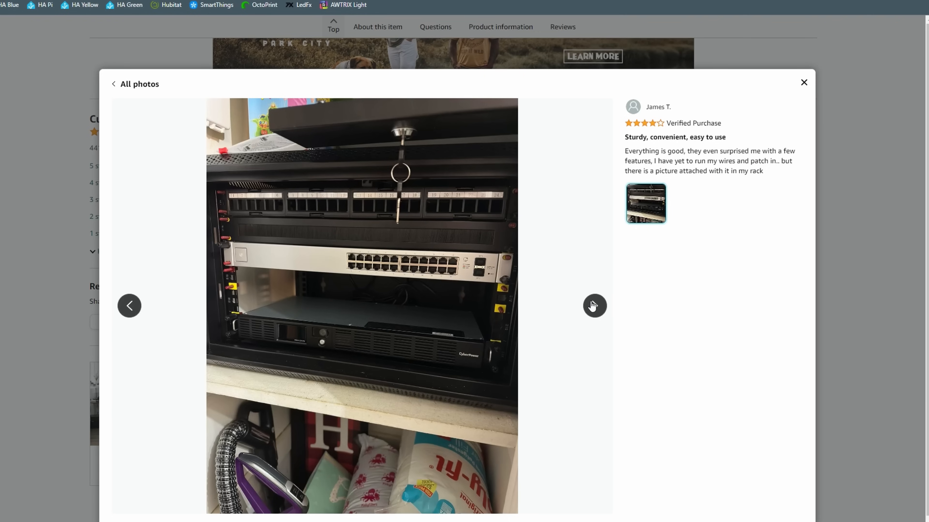
{"action": "left_click", "coordinate": [594, 305]}
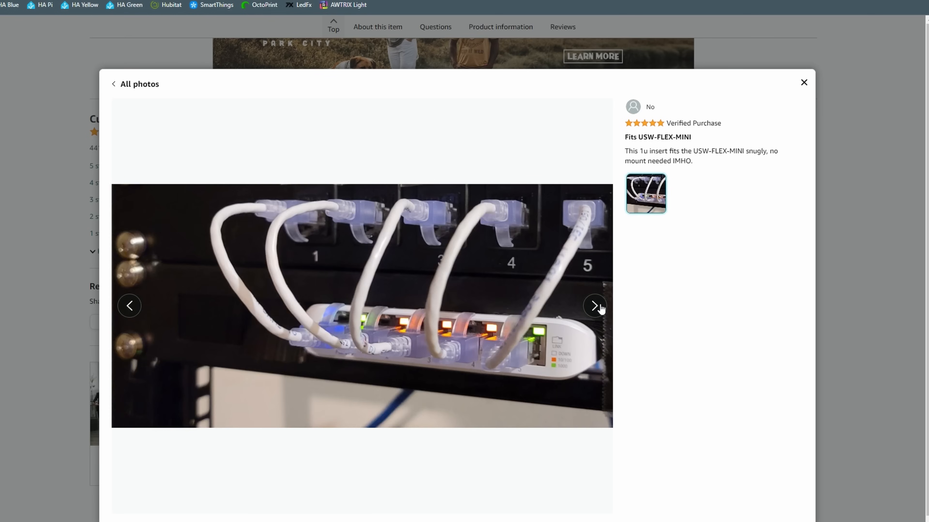